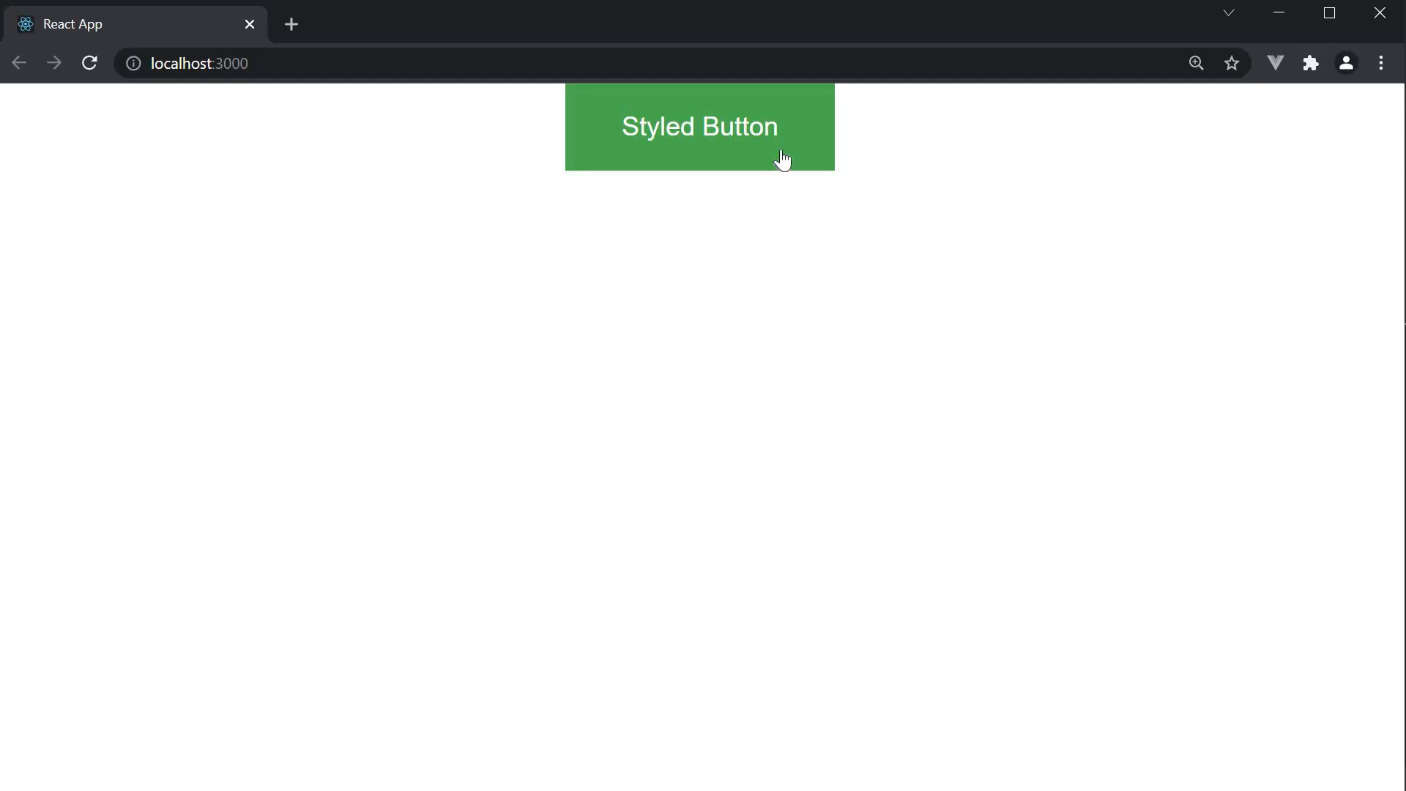
mouse_move(826, 369)
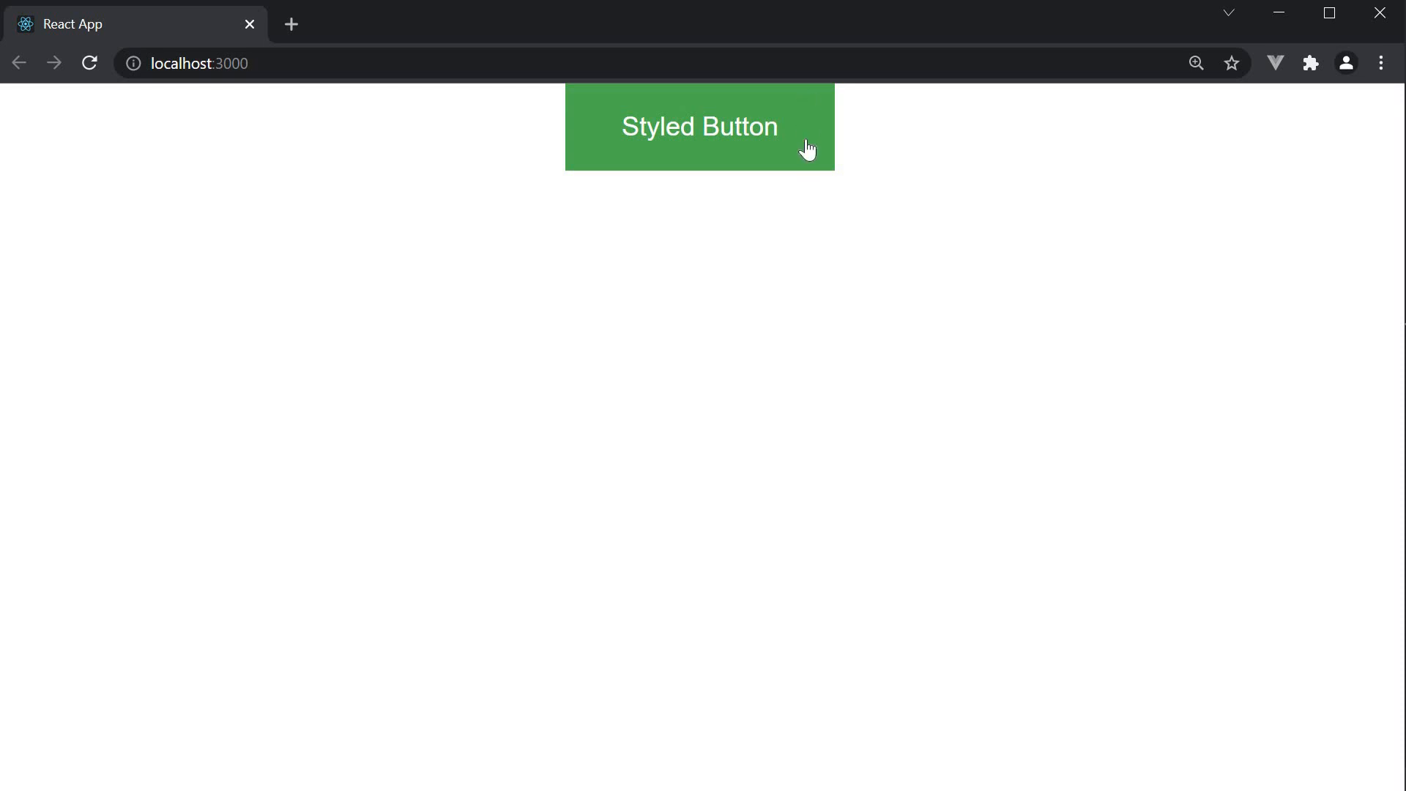
mouse_move(804, 373)
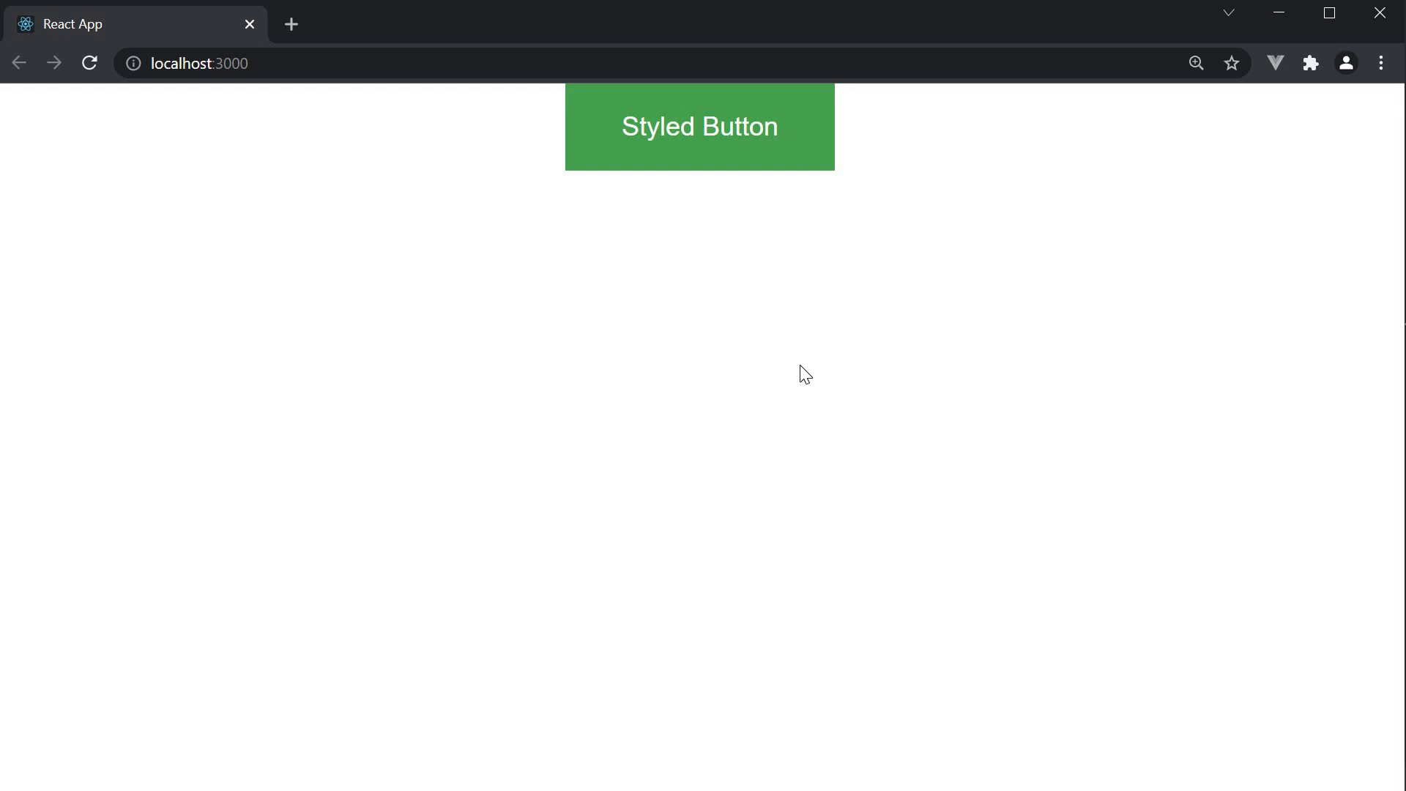
mouse_move(778, 252)
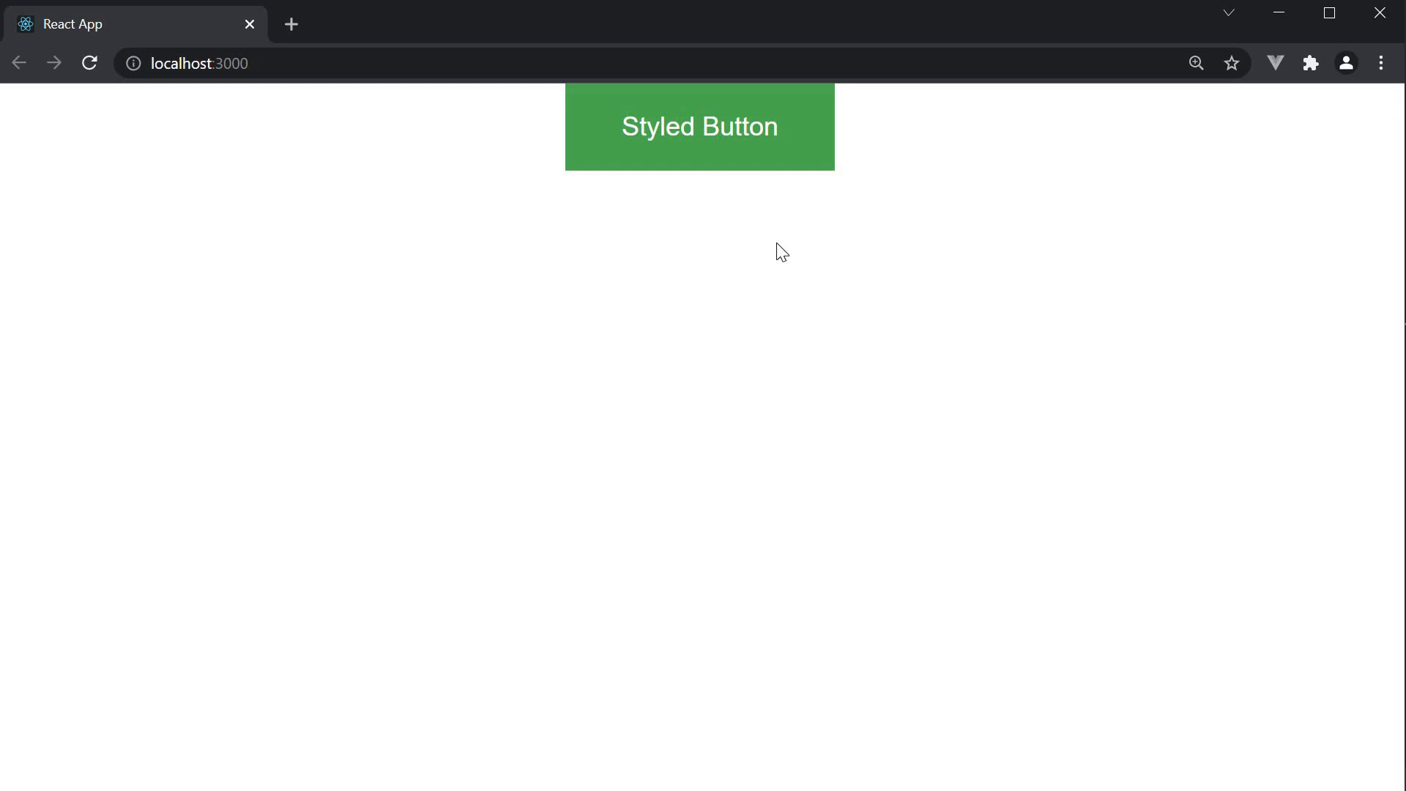
mouse_move(807, 166)
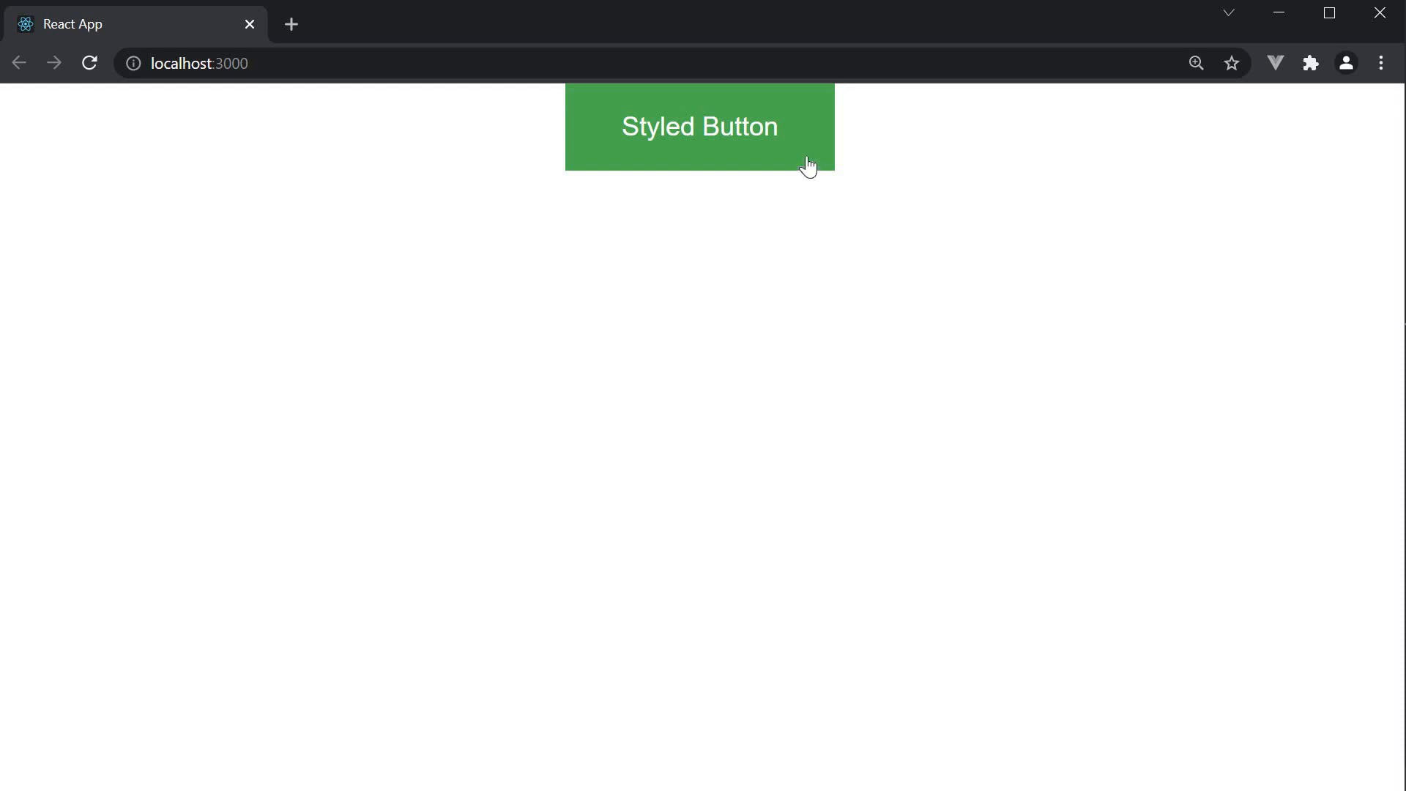
mouse_move(815, 377)
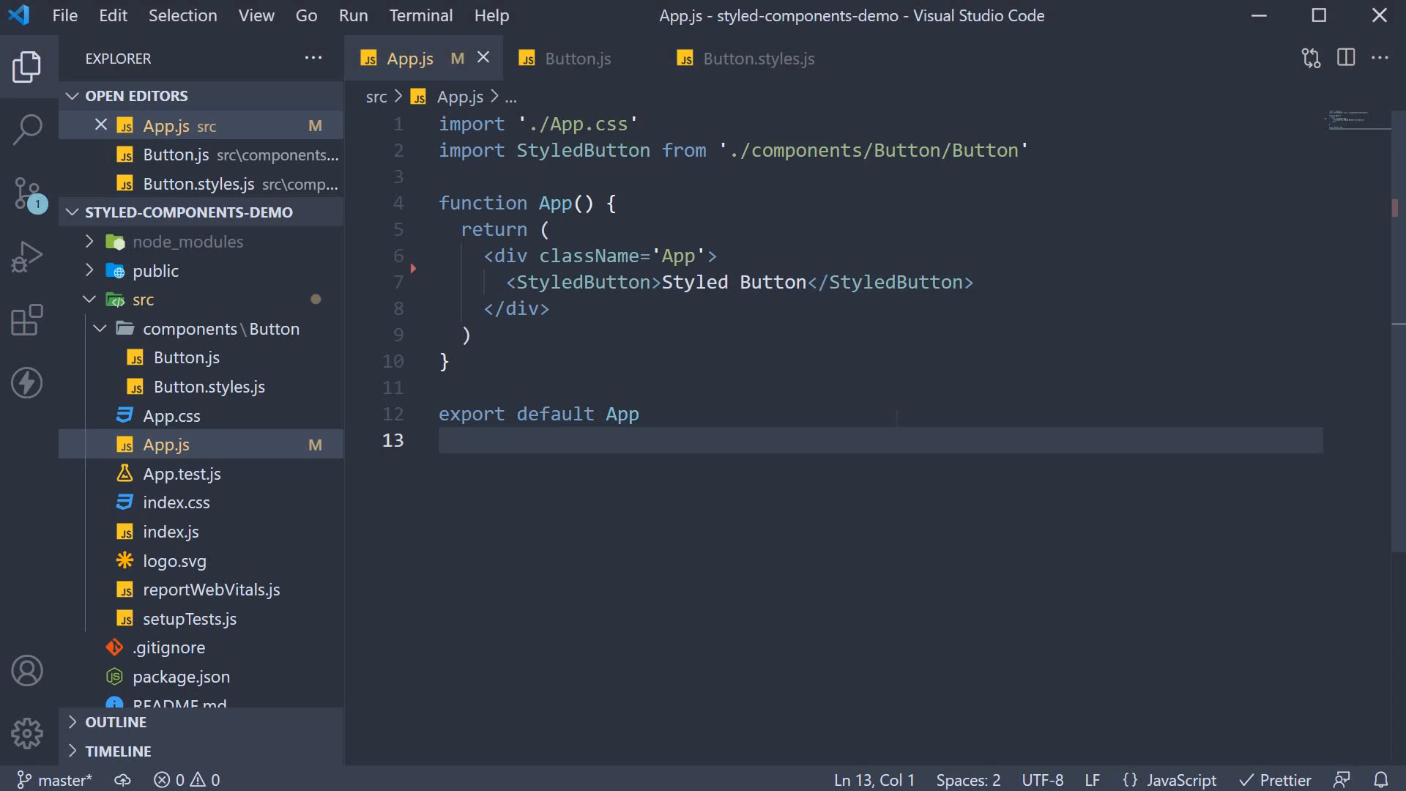
Step: Render a second StyledButton with variant 'outline' below the first, separated by a div with <br />
left_click(972, 283)
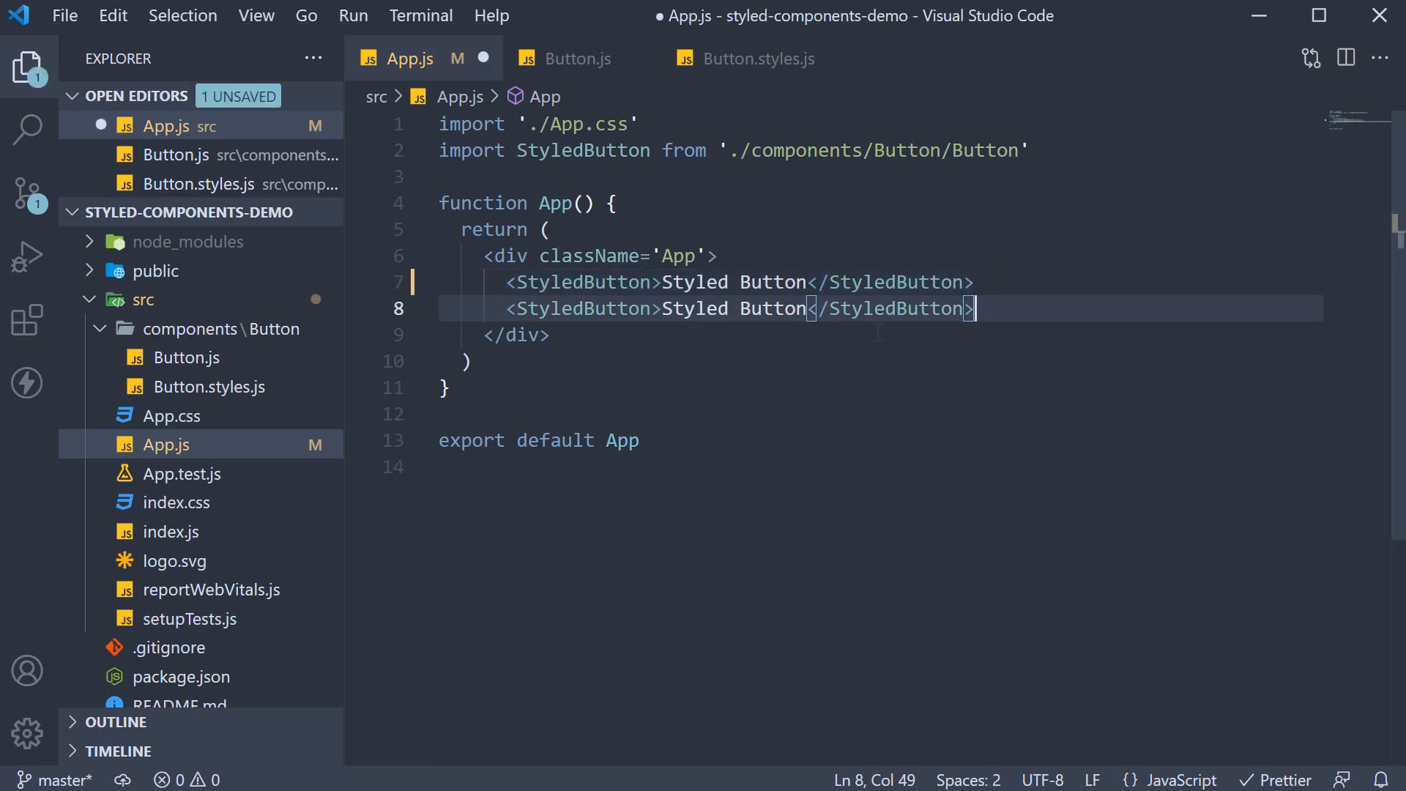
type("variant='ou")
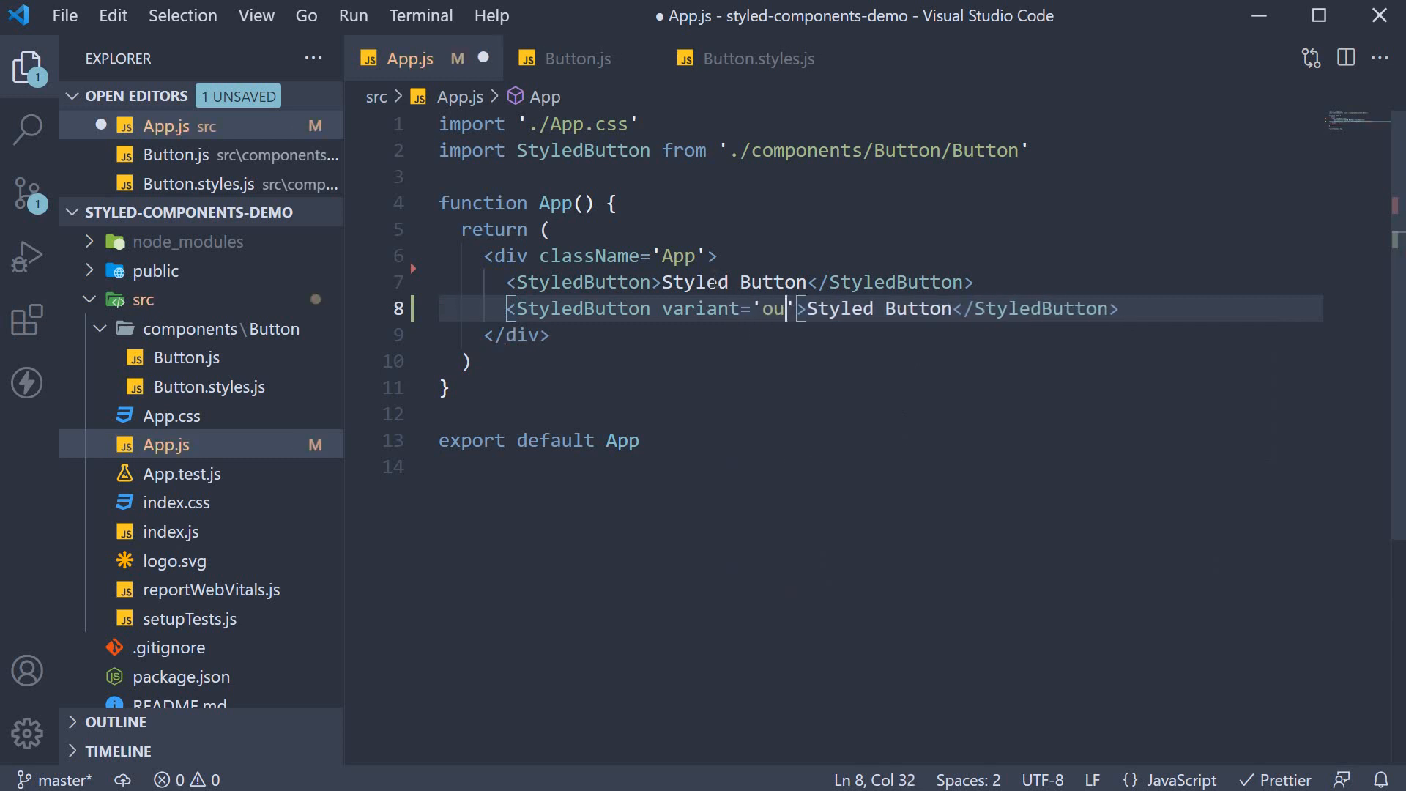
type("tline")
type("<div></div>")
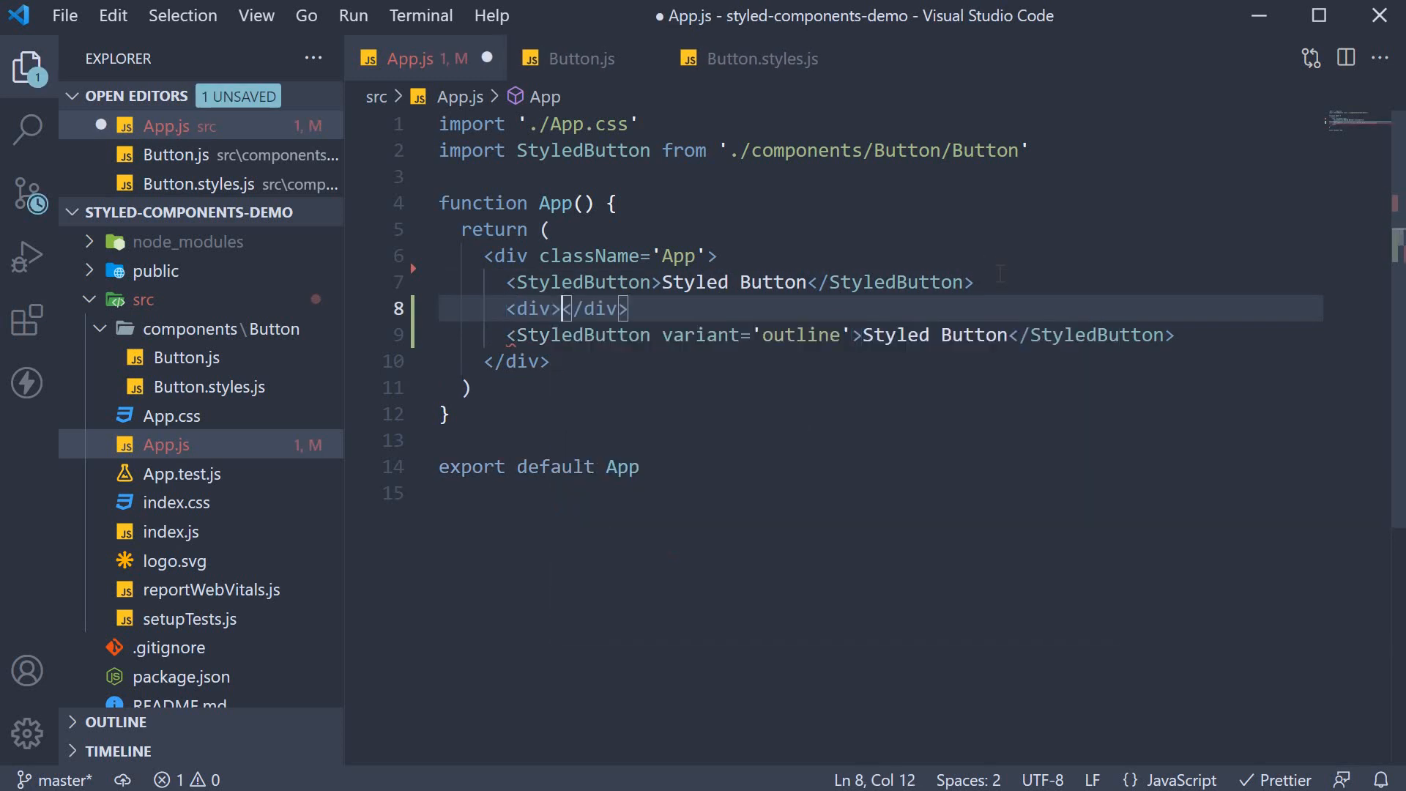
type("<br />")
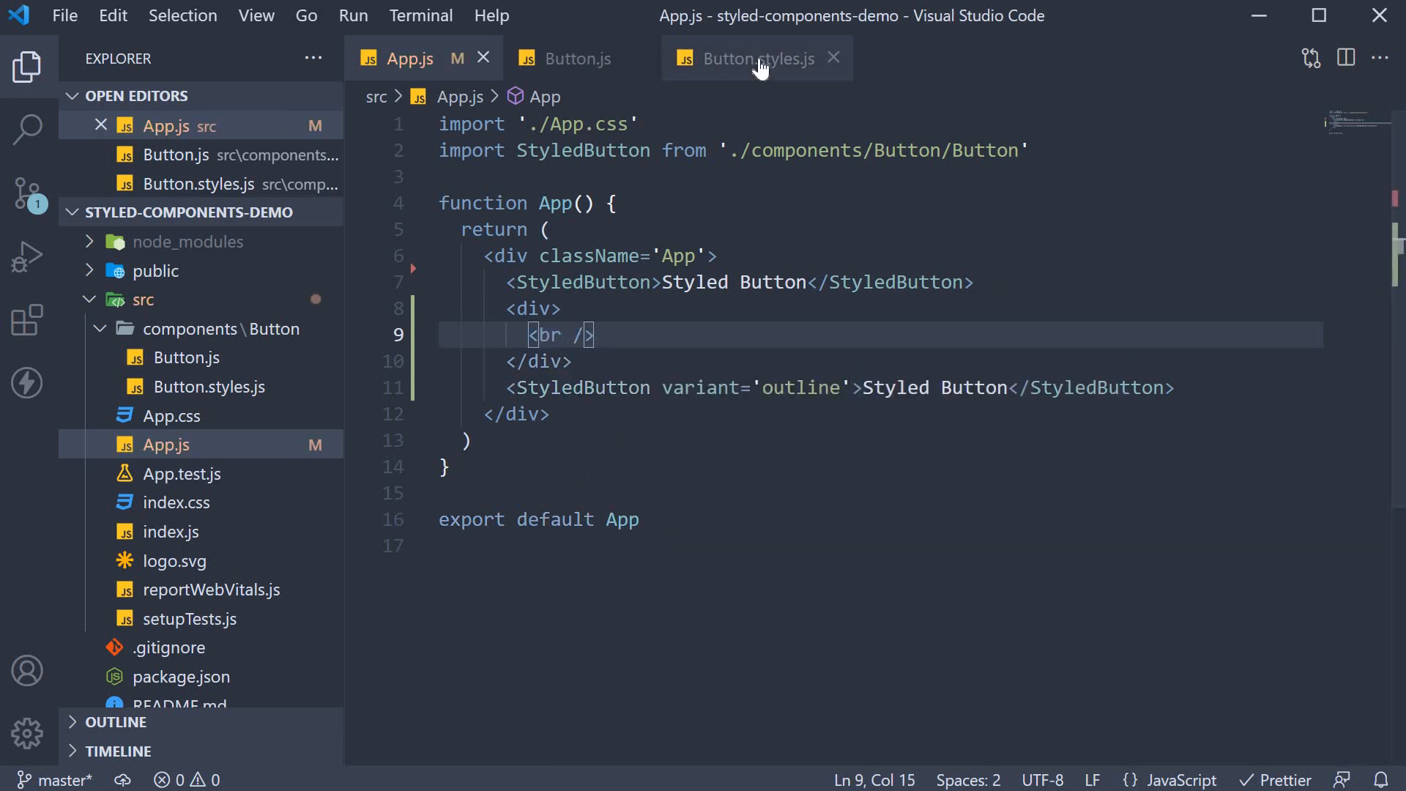
Step: In Button.styles.js replace background-color with a ${(props) => ...} interpolation
left_click(747, 57)
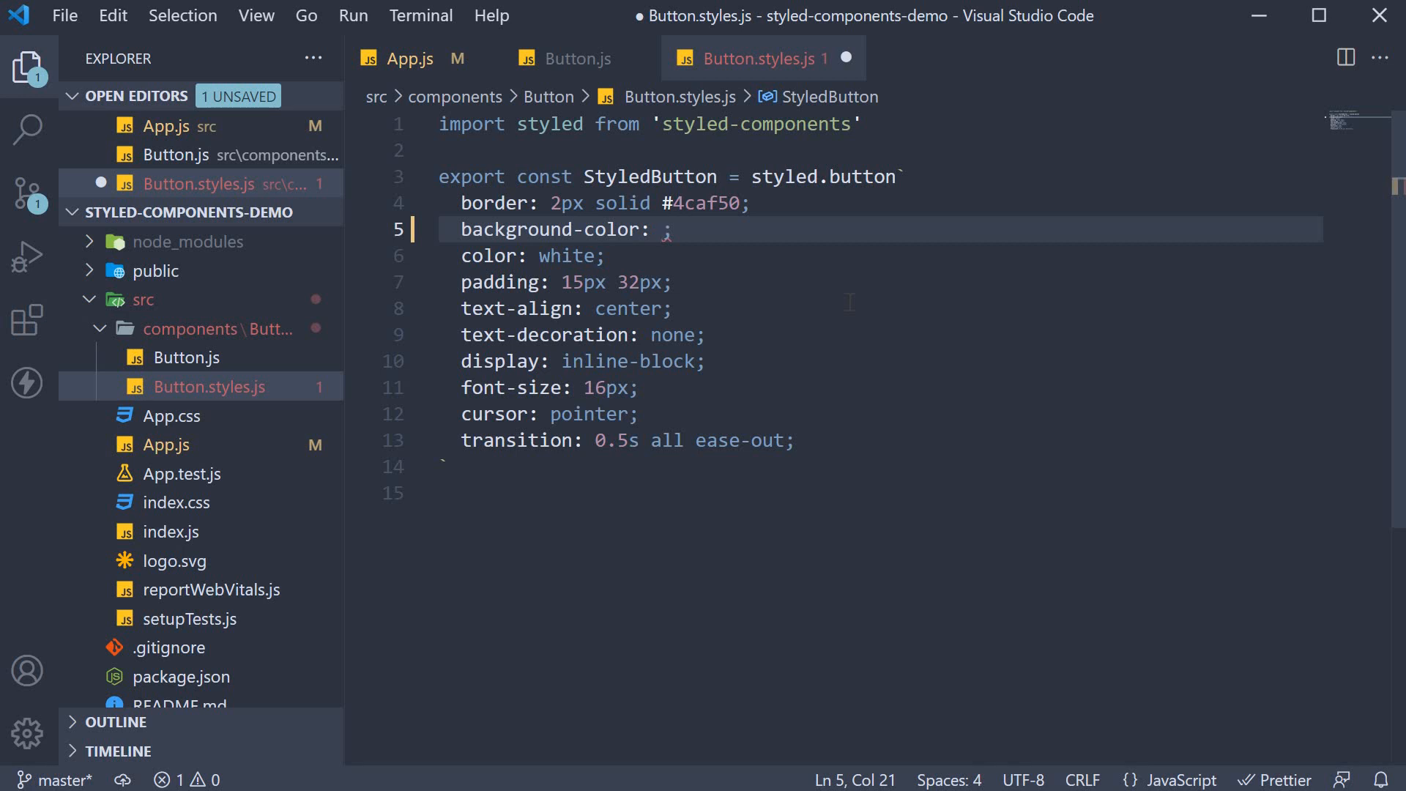
type("${}")
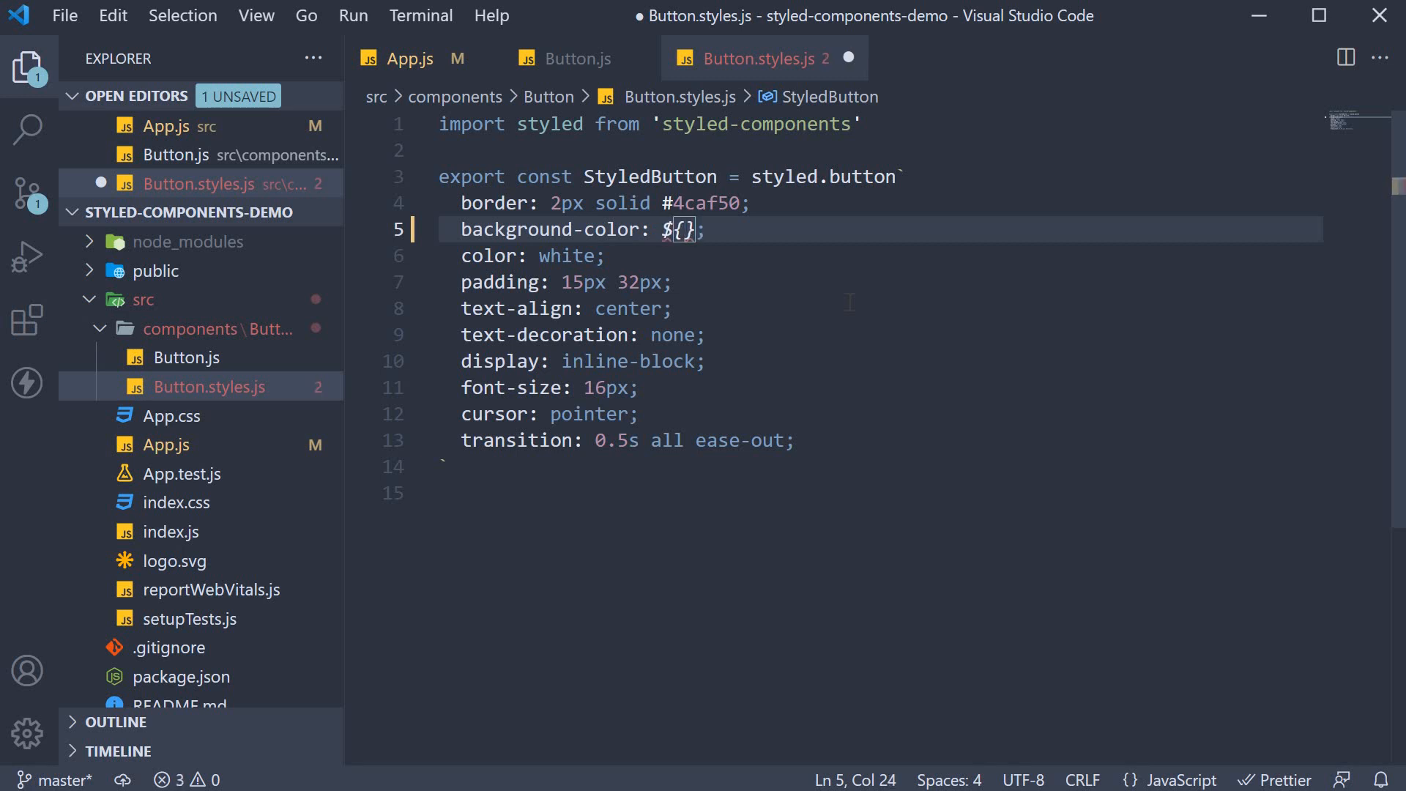
key("Backspace")
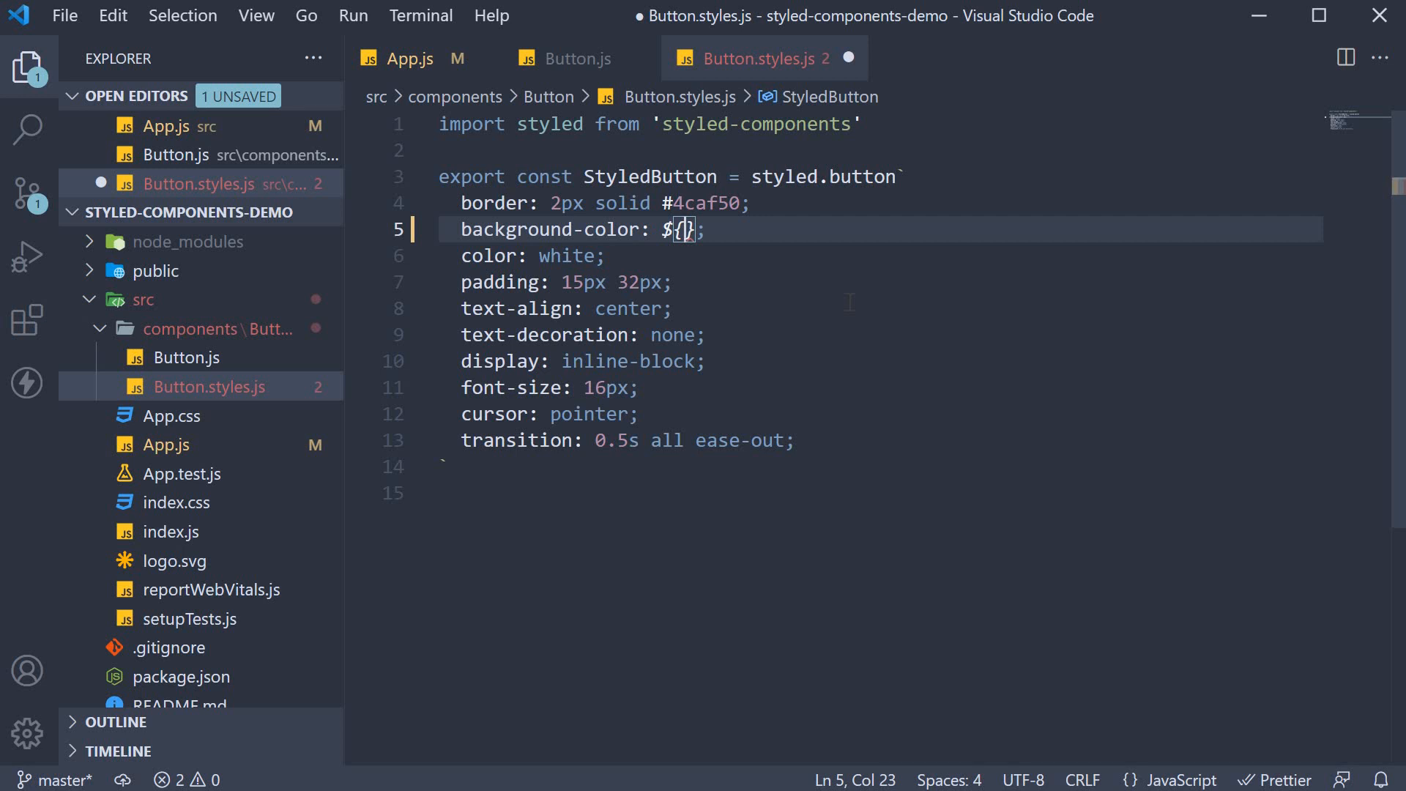
type("() =>")
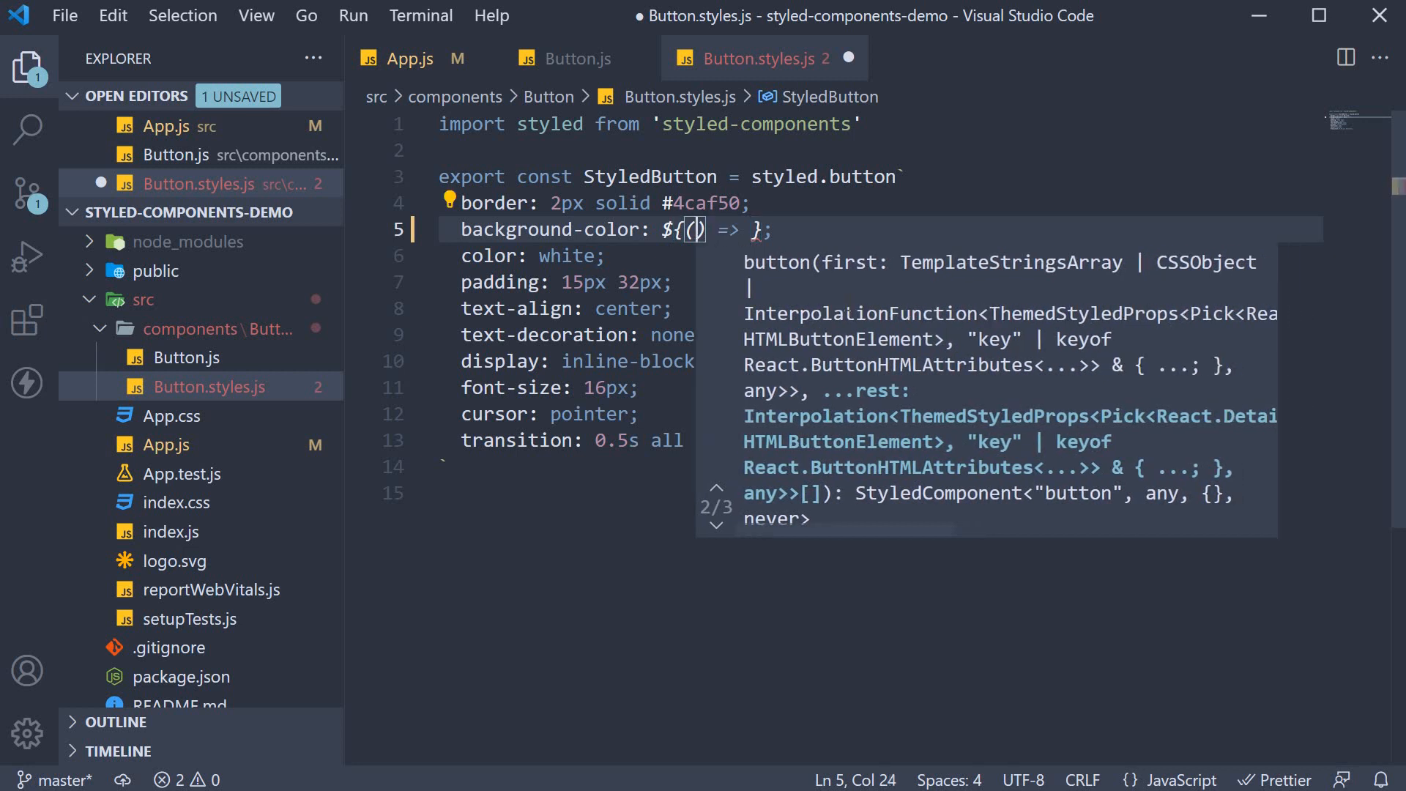
type("props")
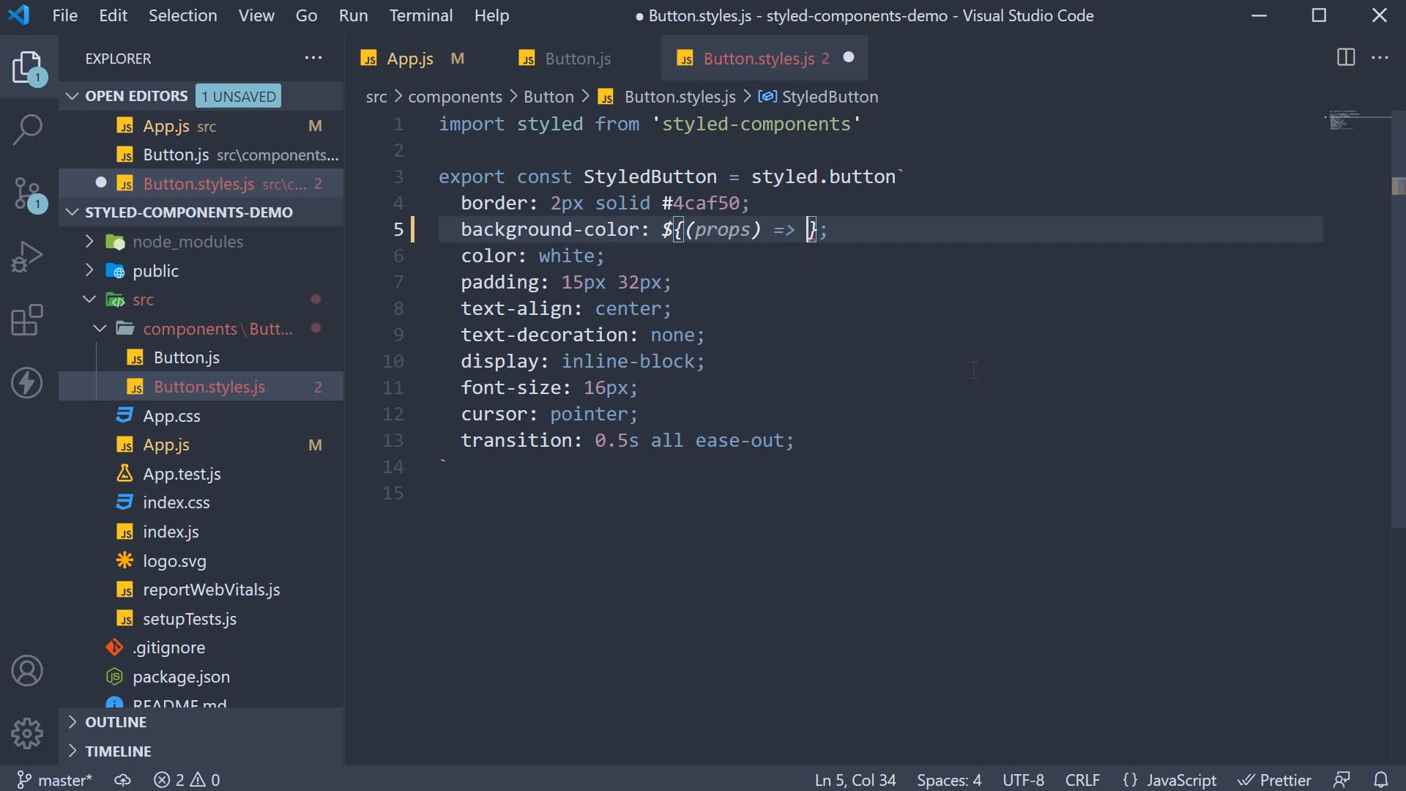
Step: Start the condition props.variant === 'outline' inside the interpolation
type("props.")
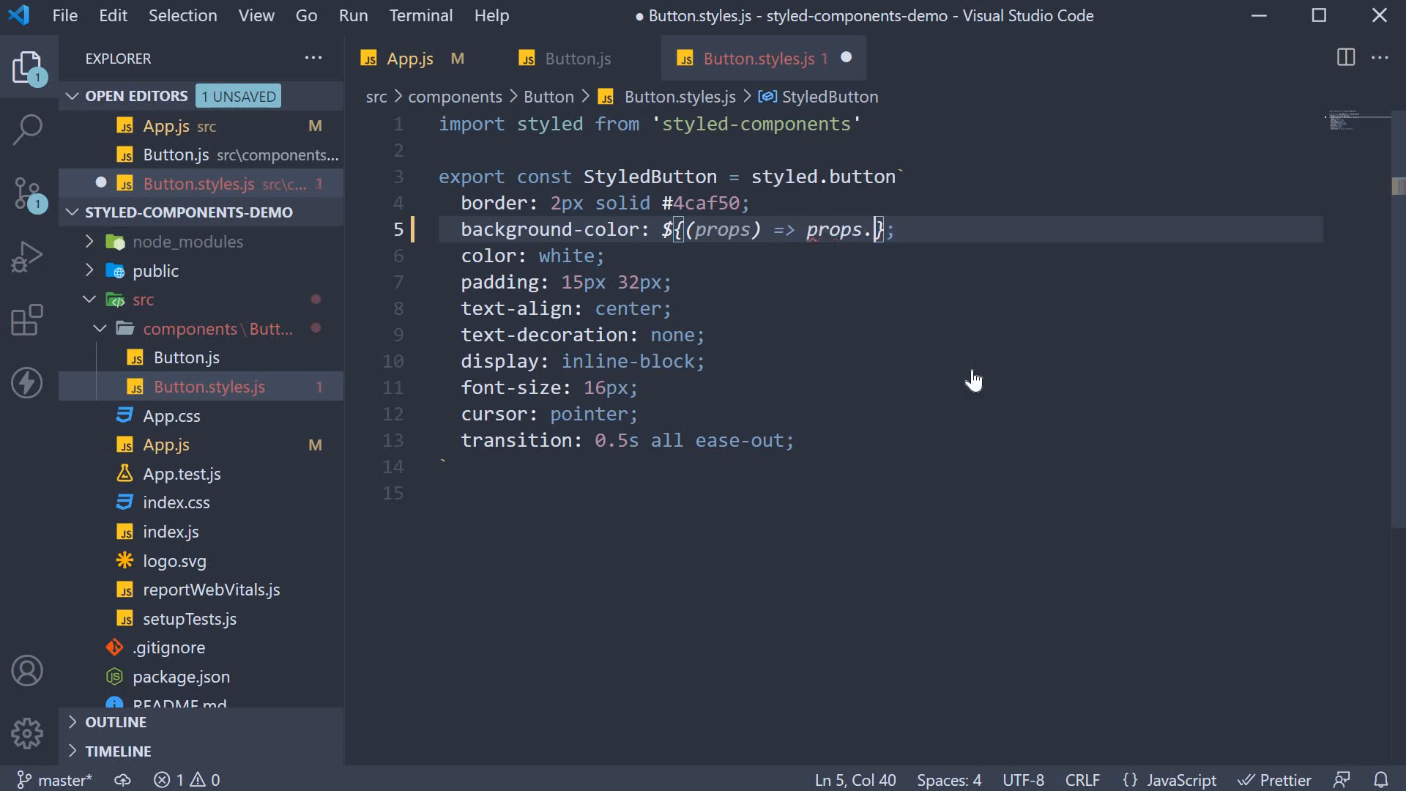
type("variant")
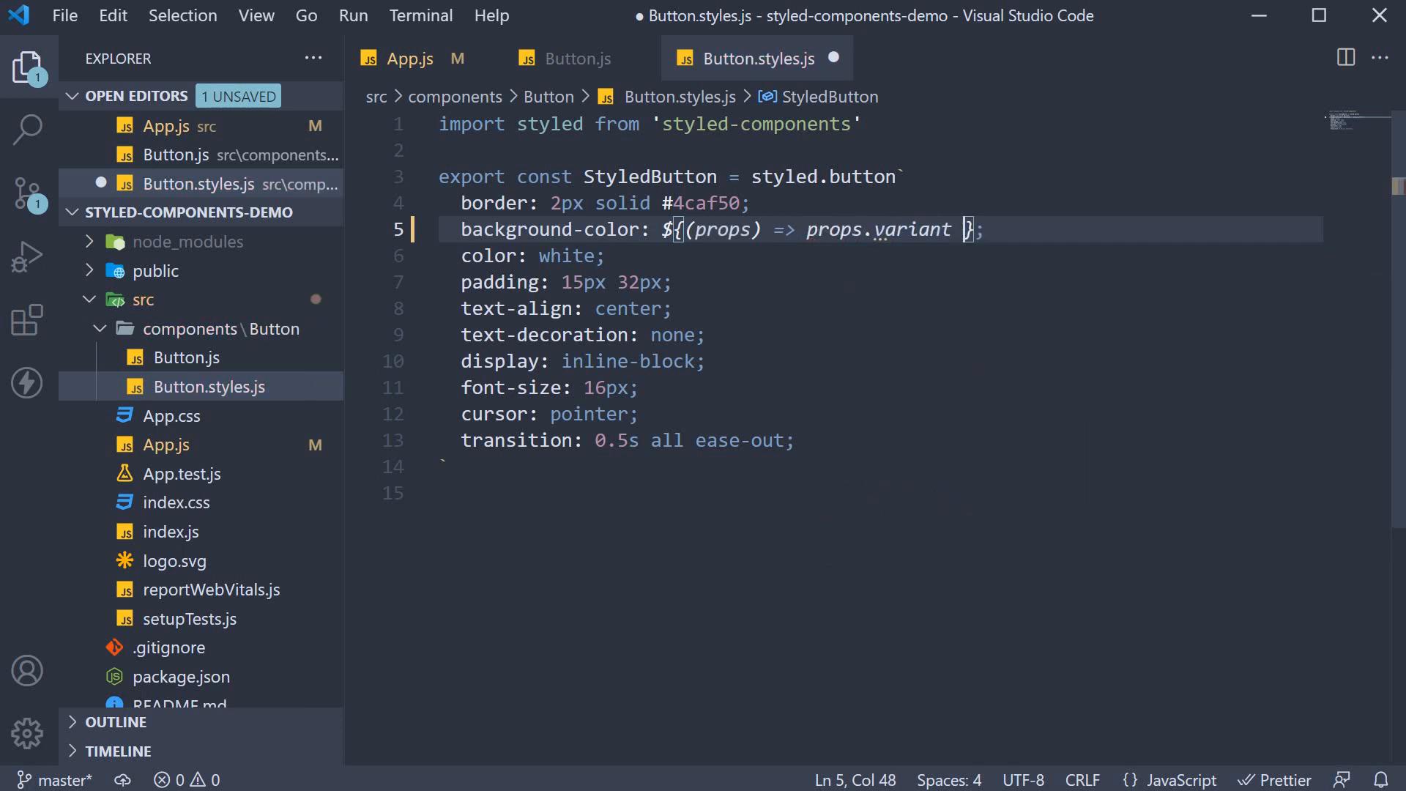
type("=== 'o'")
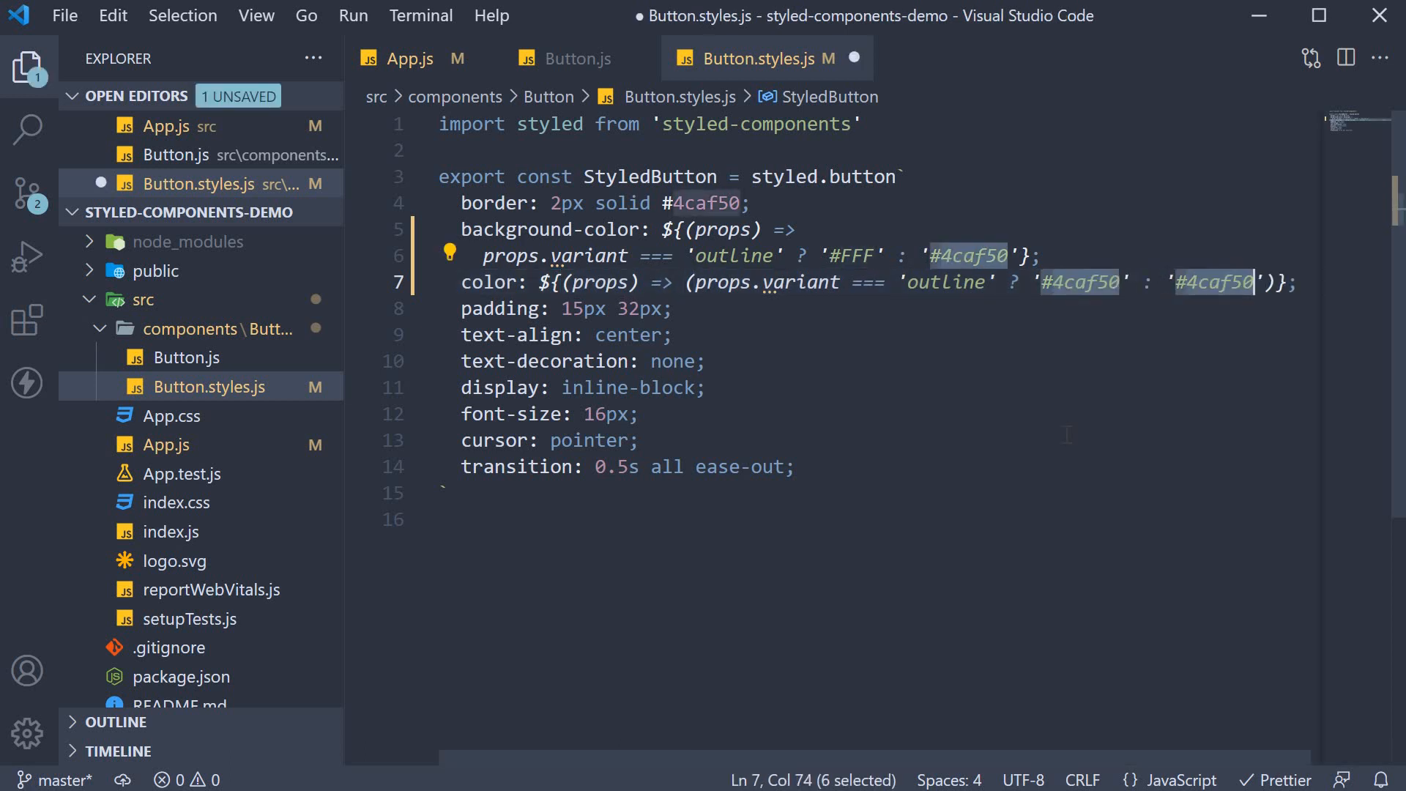
Step: Finish the ternaries so outline gives white background with #4caf50 text, and save
type("#FFF")
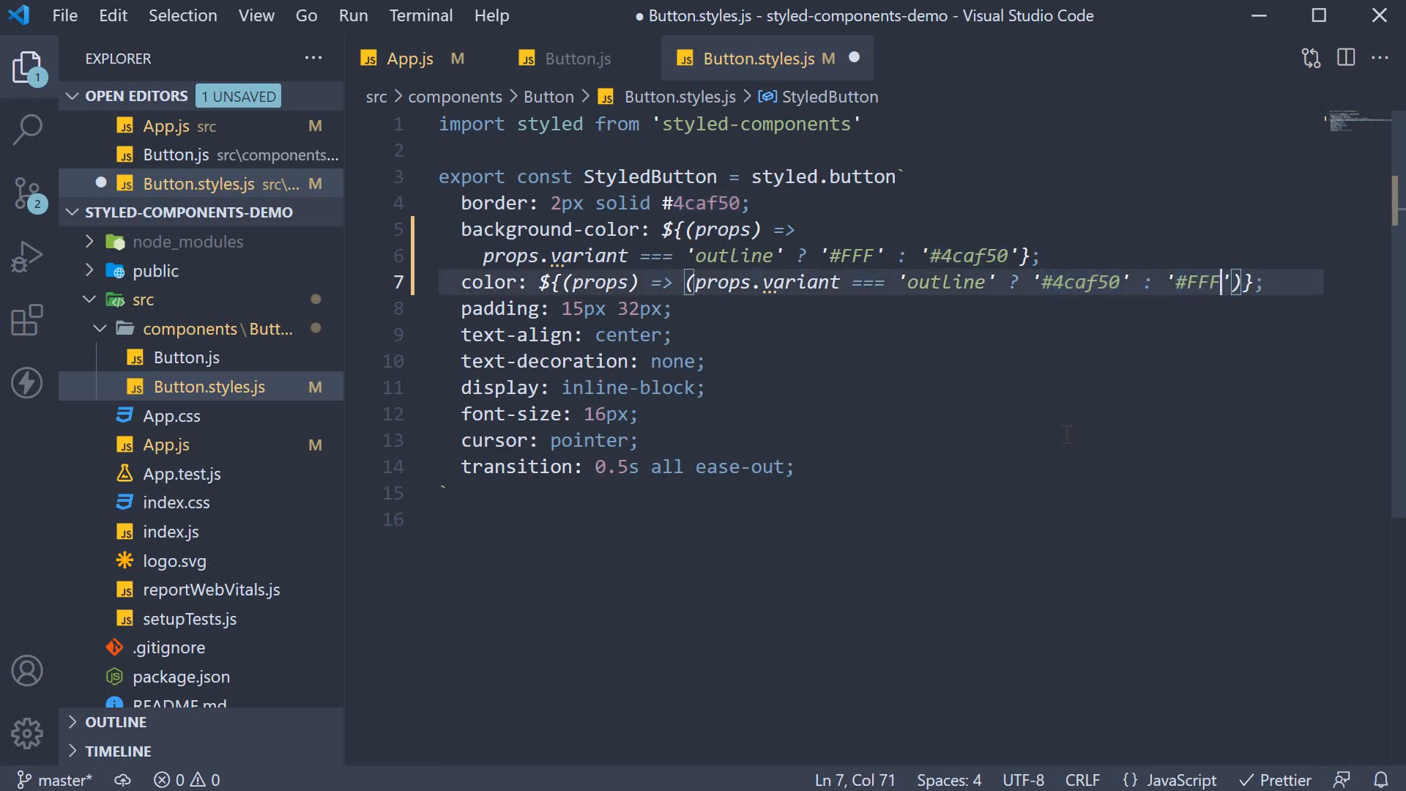
key("ctrl+s")
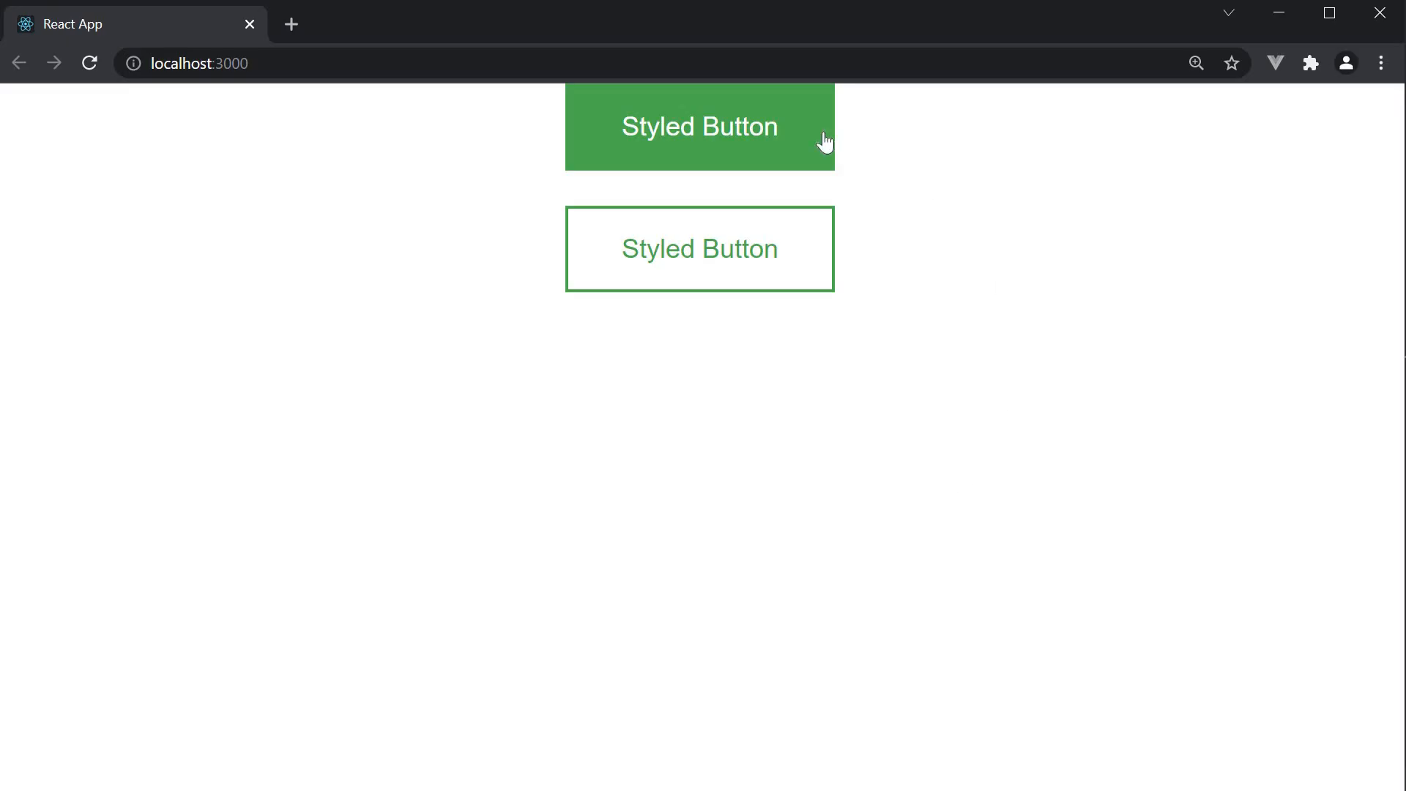
mouse_move(798, 245)
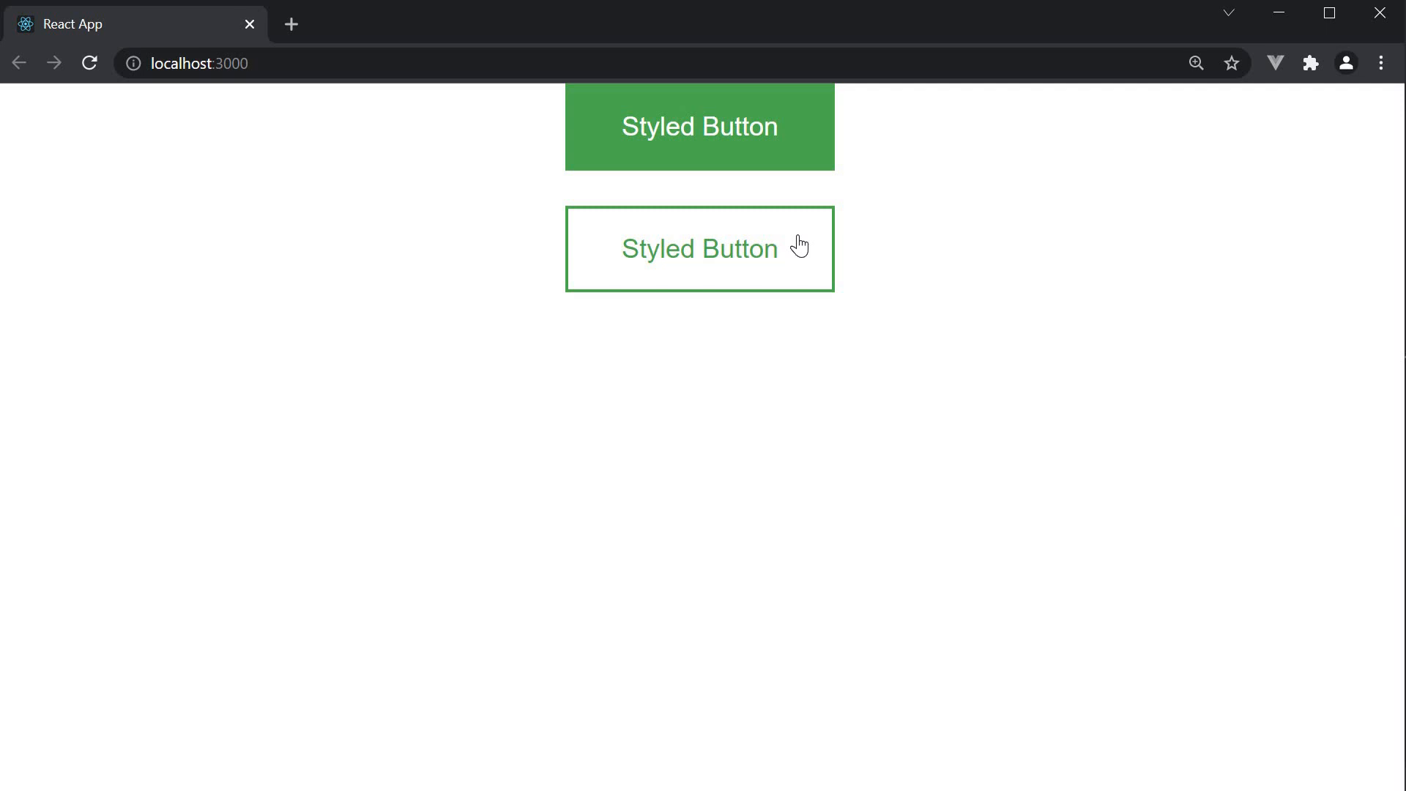
mouse_move(810, 423)
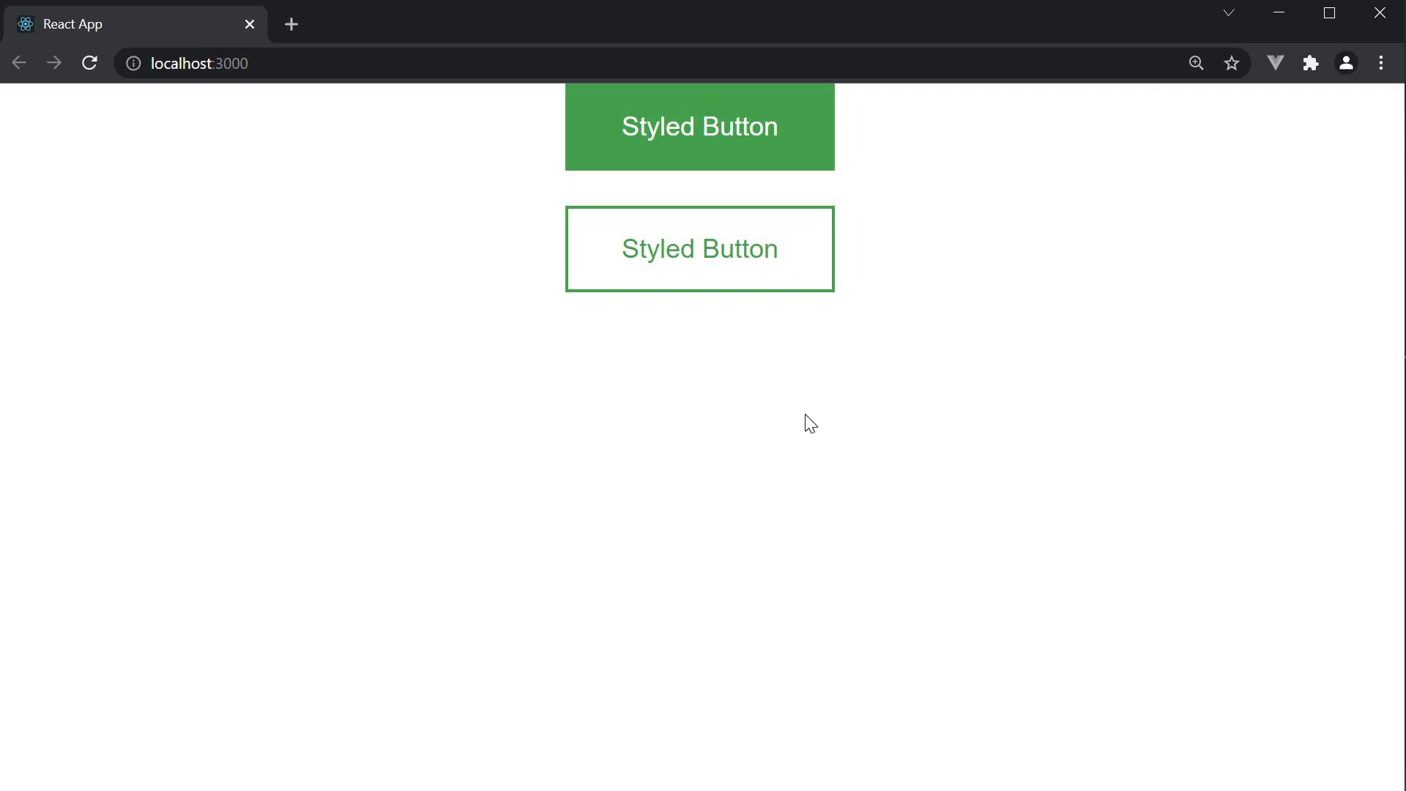